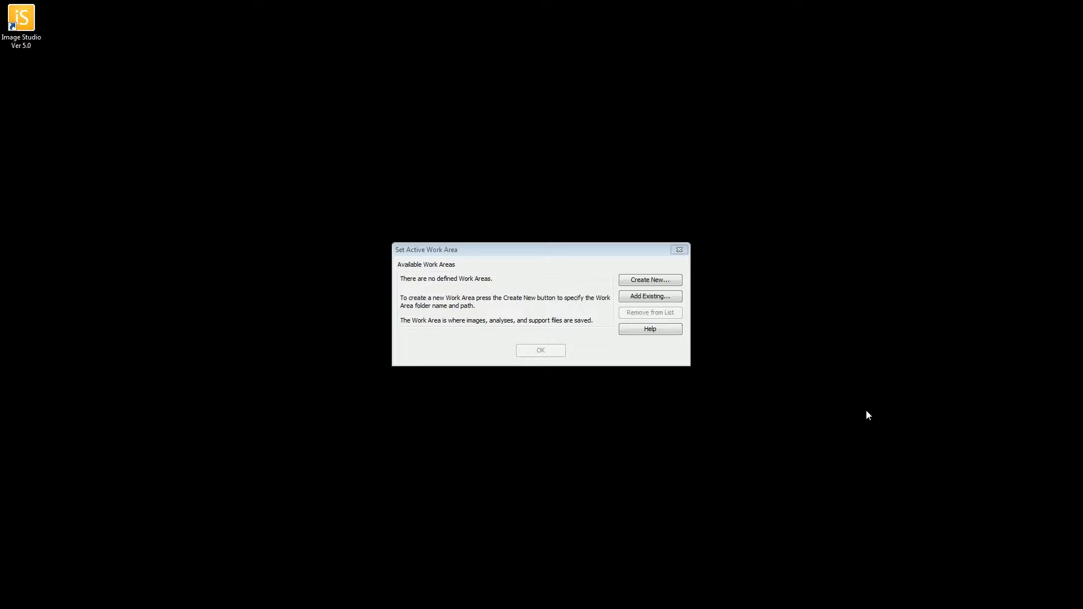
# Step: Start creating a new work area from the Set Active Work Area dialog
pyautogui.click(649, 280)
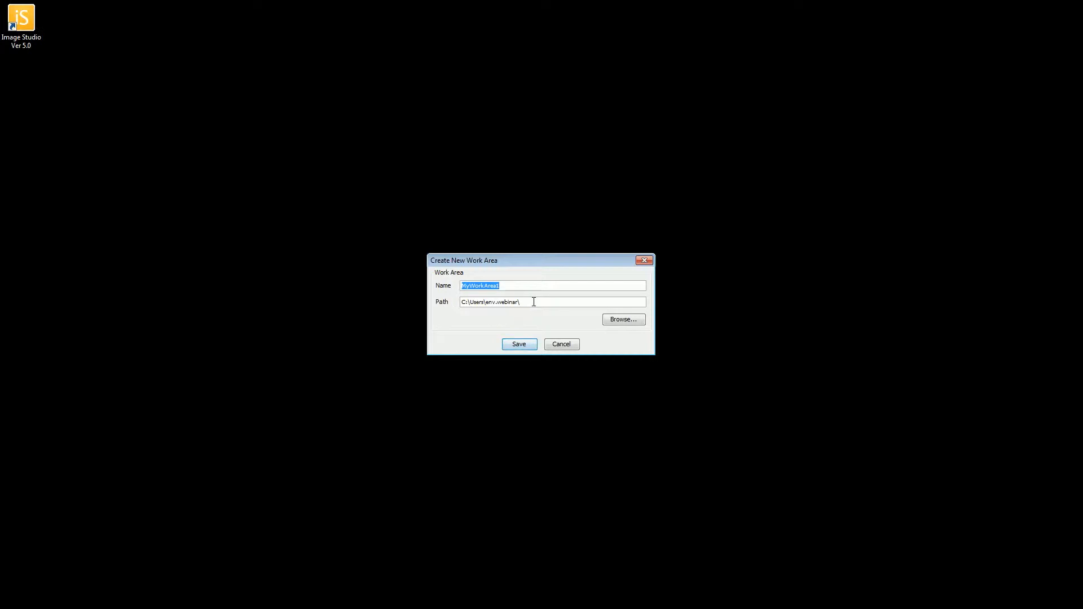
pyautogui.moveTo(622, 319)
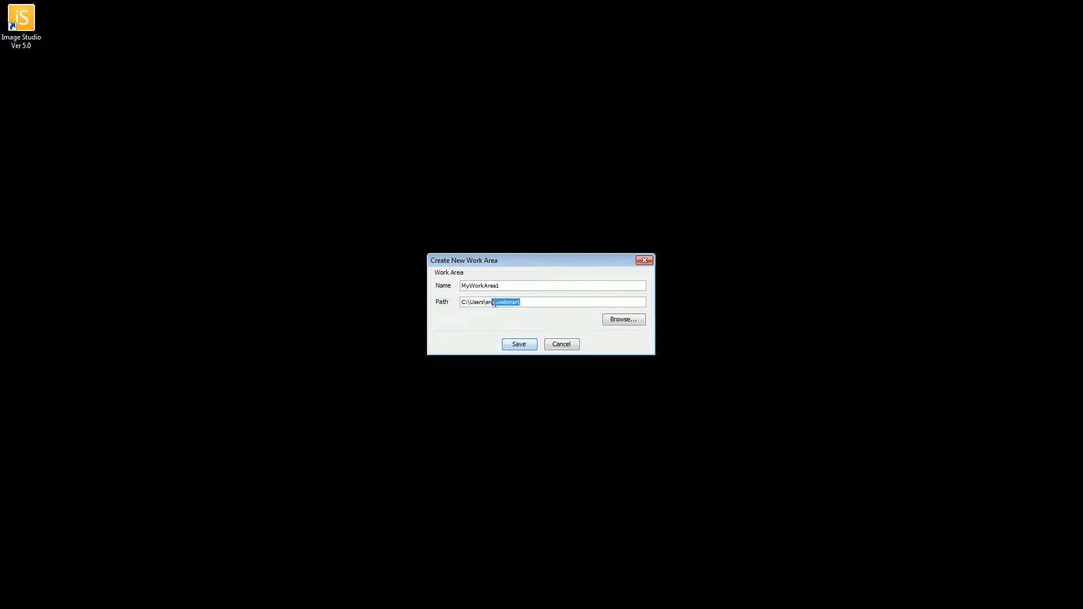
# Step: Browse to the Desktop and choose the IS Work Areas folder as the work area location
pyautogui.click(621, 319)
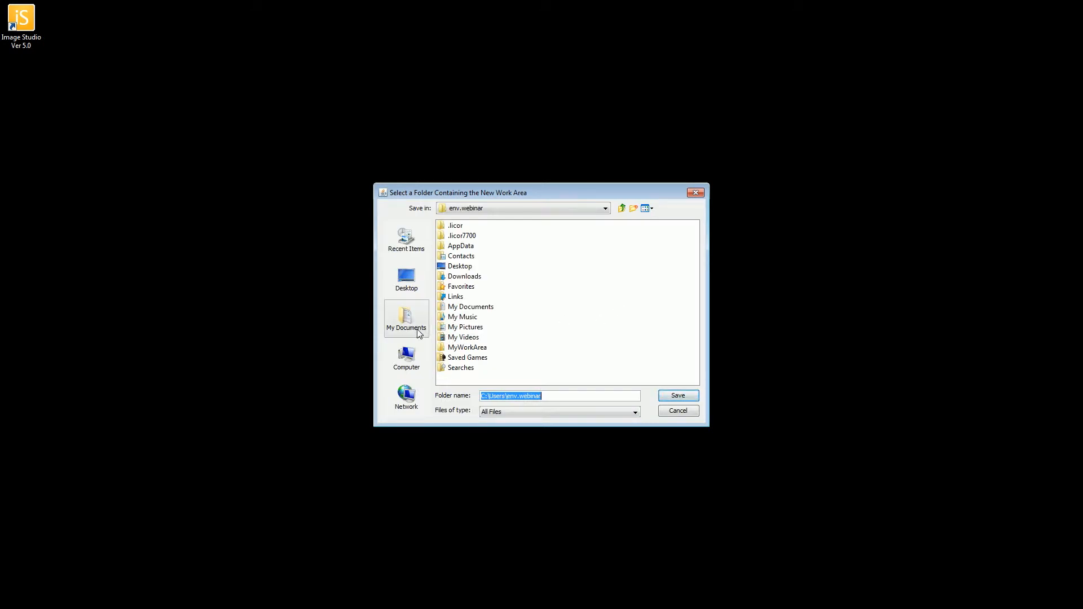
pyautogui.click(406, 278)
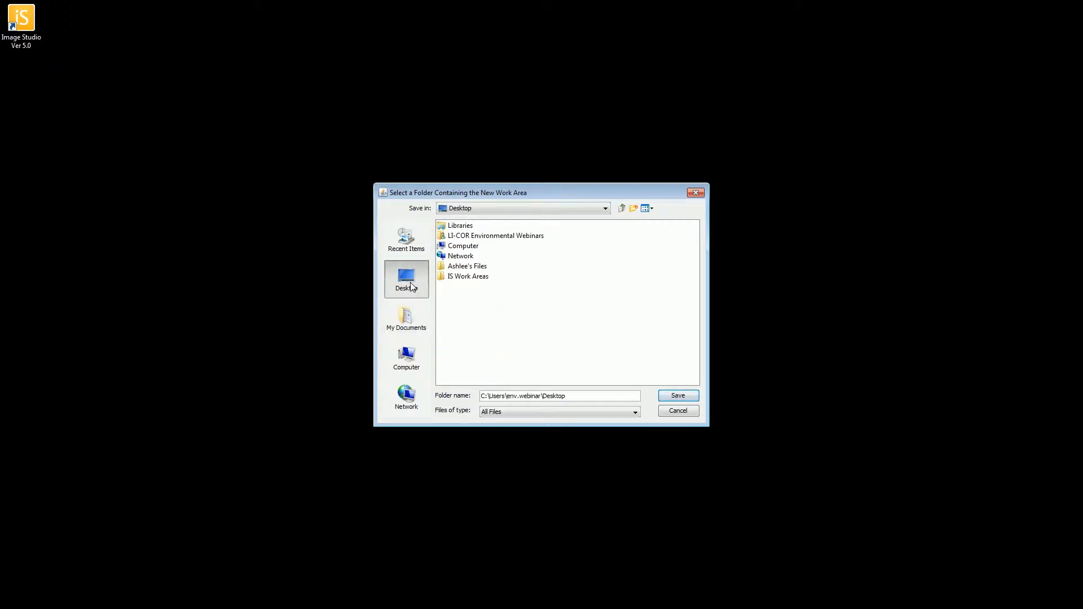
pyautogui.moveTo(453, 285)
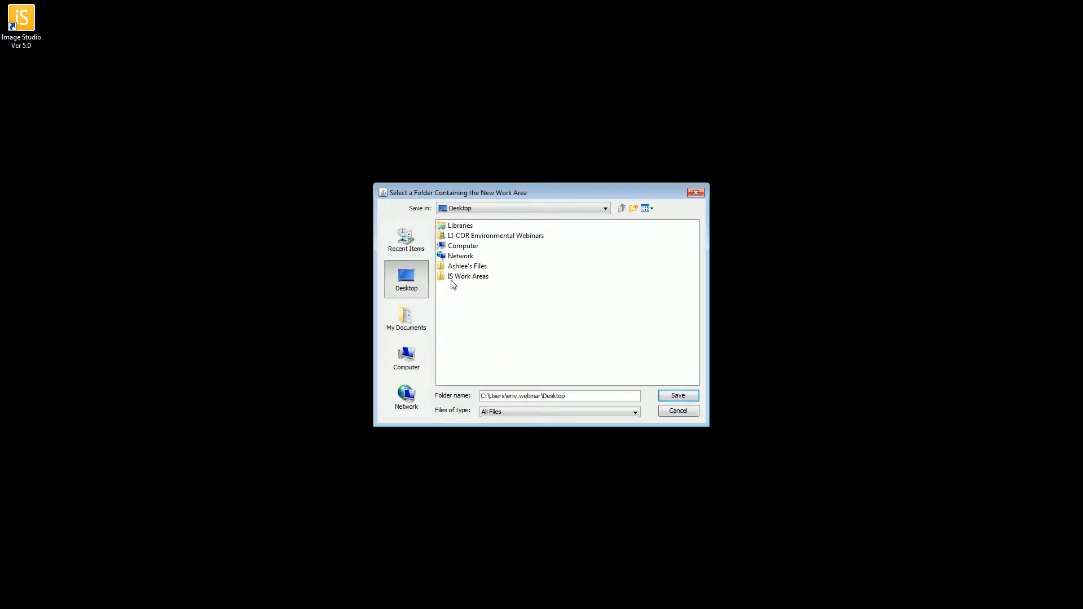
pyautogui.click(469, 276)
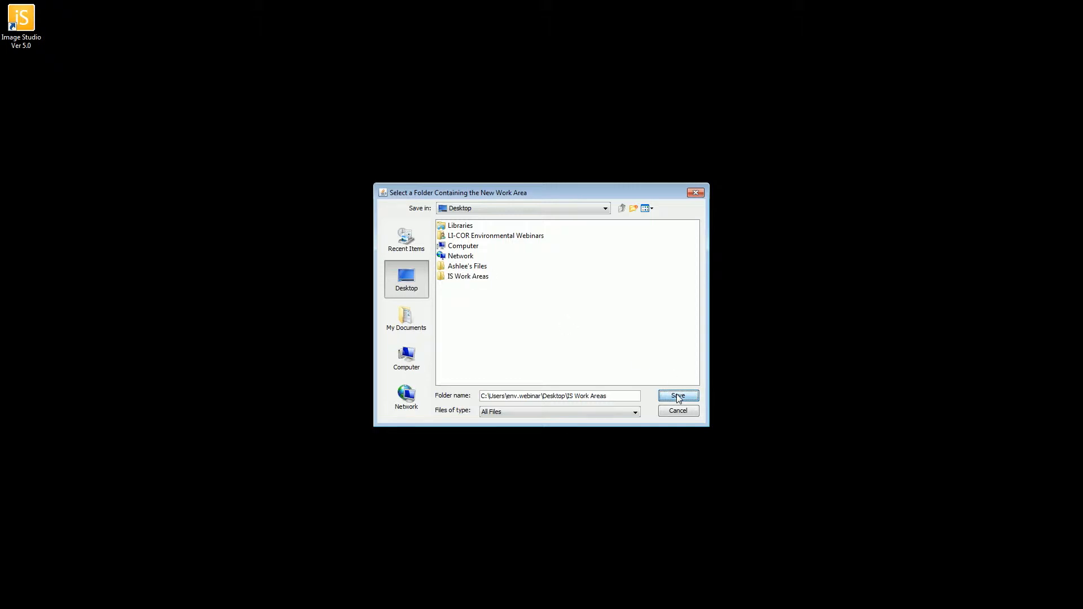
pyautogui.click(677, 396)
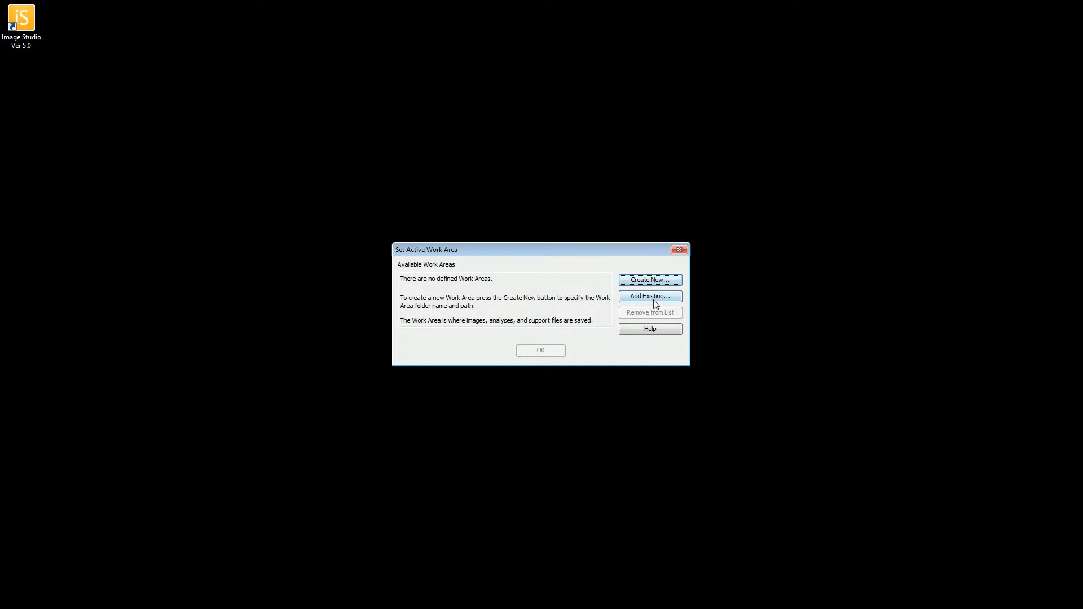
pyautogui.click(650, 296)
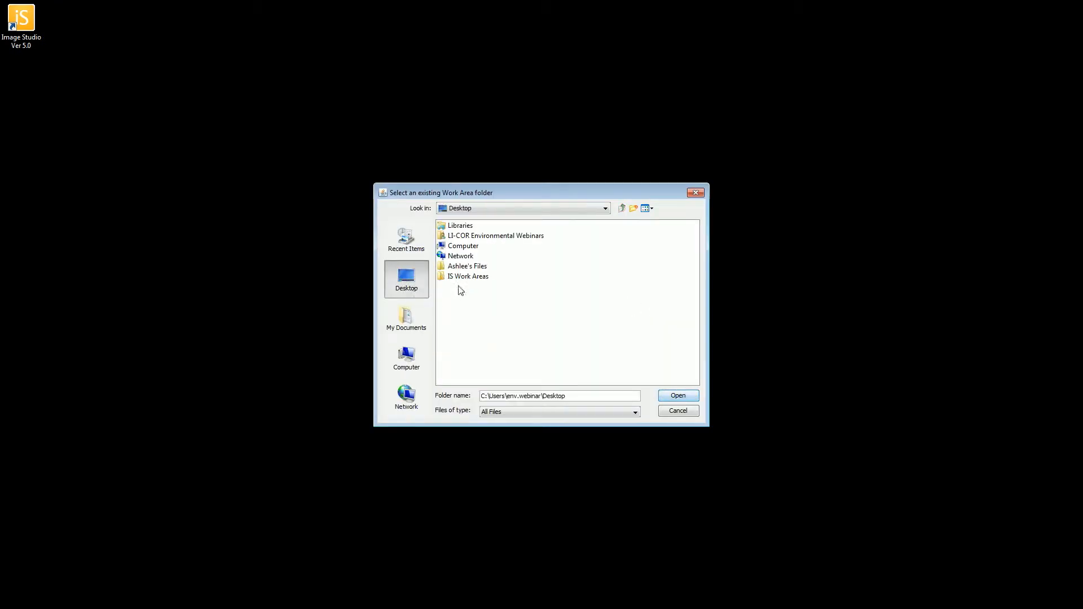
pyautogui.doubleClick(468, 276)
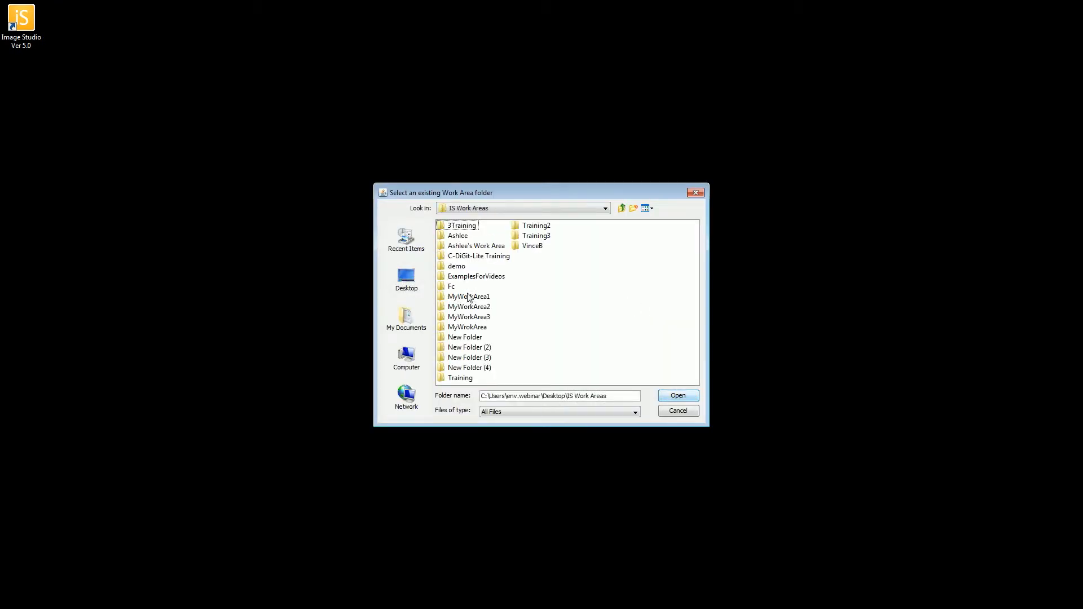
pyautogui.click(476, 276)
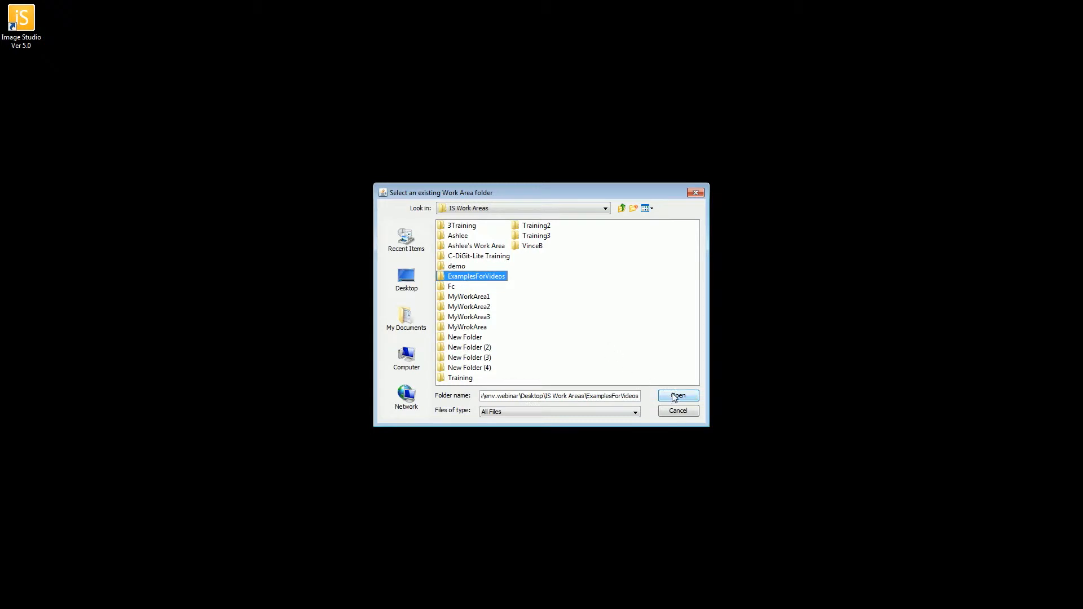
pyautogui.moveTo(586, 346)
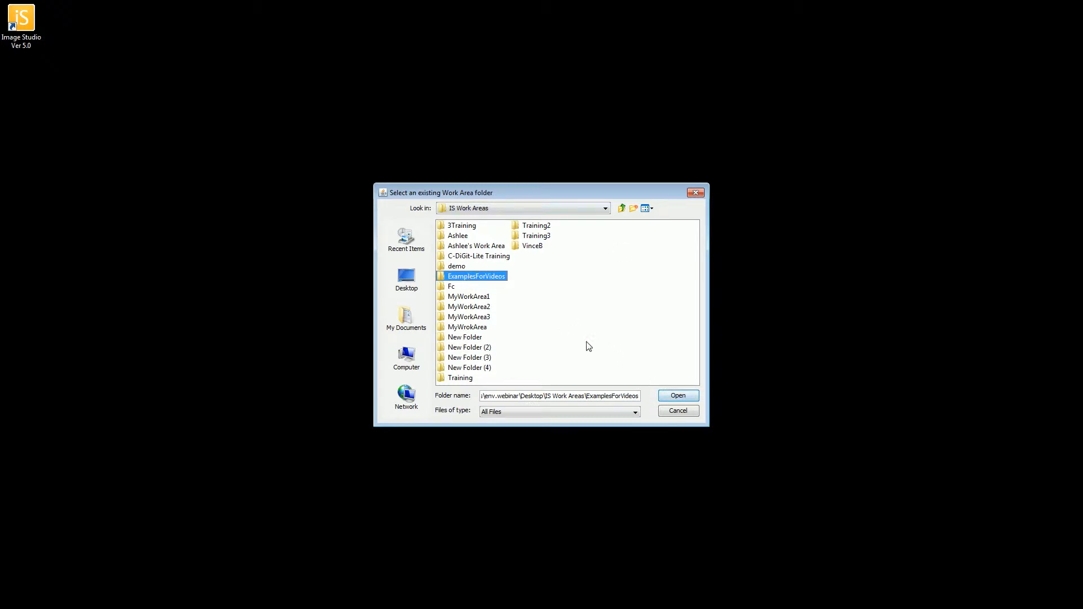
pyautogui.click(677, 395)
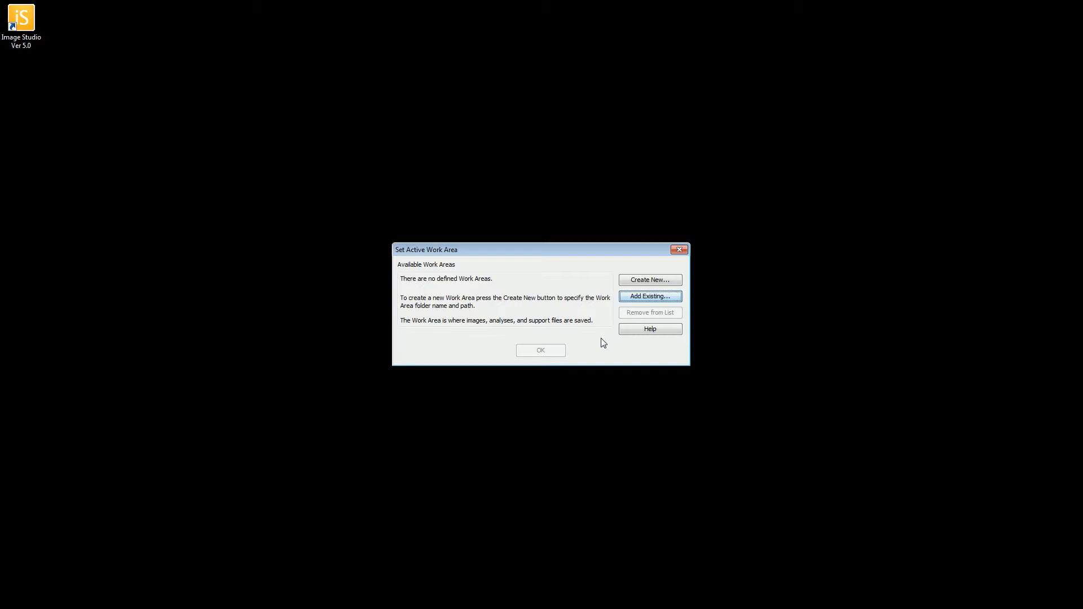
# Step: Bring up a Windows Explorer window at the user's home folder and reposition it
pyautogui.click(649, 295)
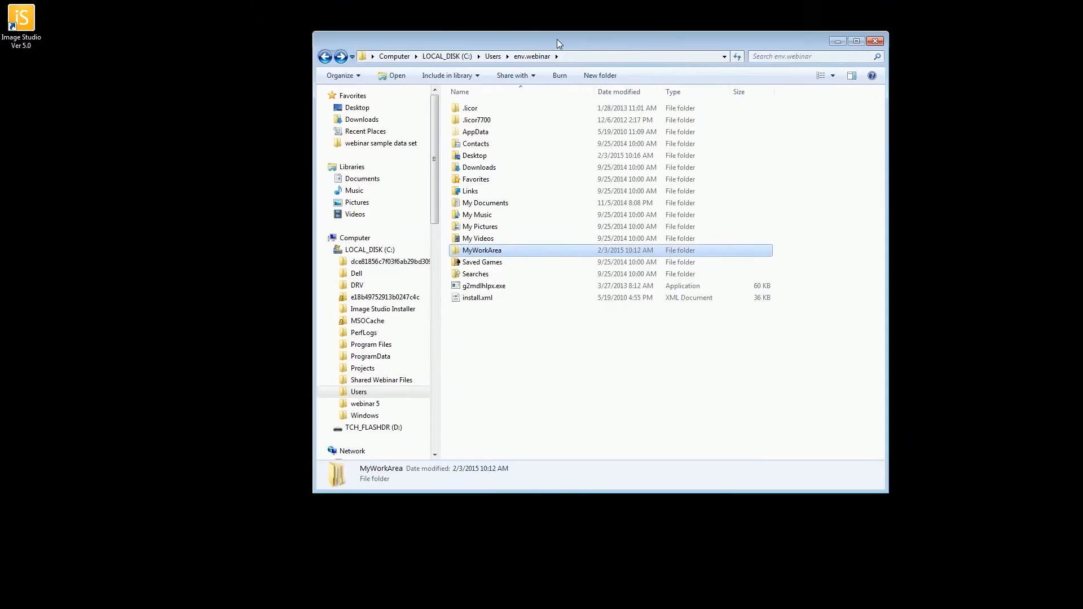
pyautogui.moveTo(557, 43); pyautogui.dragTo(557, 33)
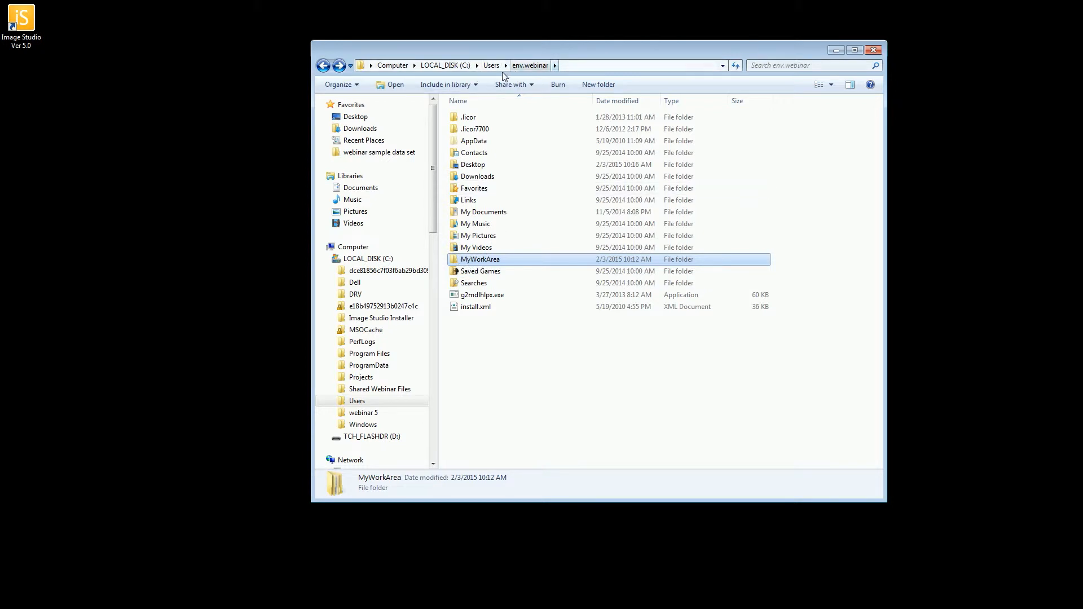
pyautogui.moveTo(533, 58)
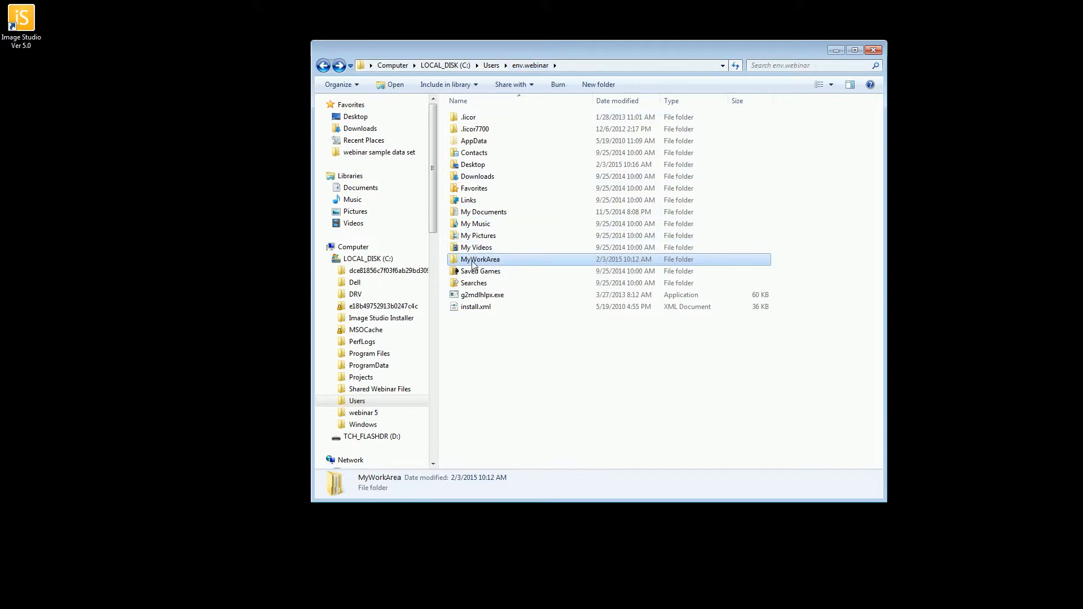
pyautogui.moveTo(480, 260)
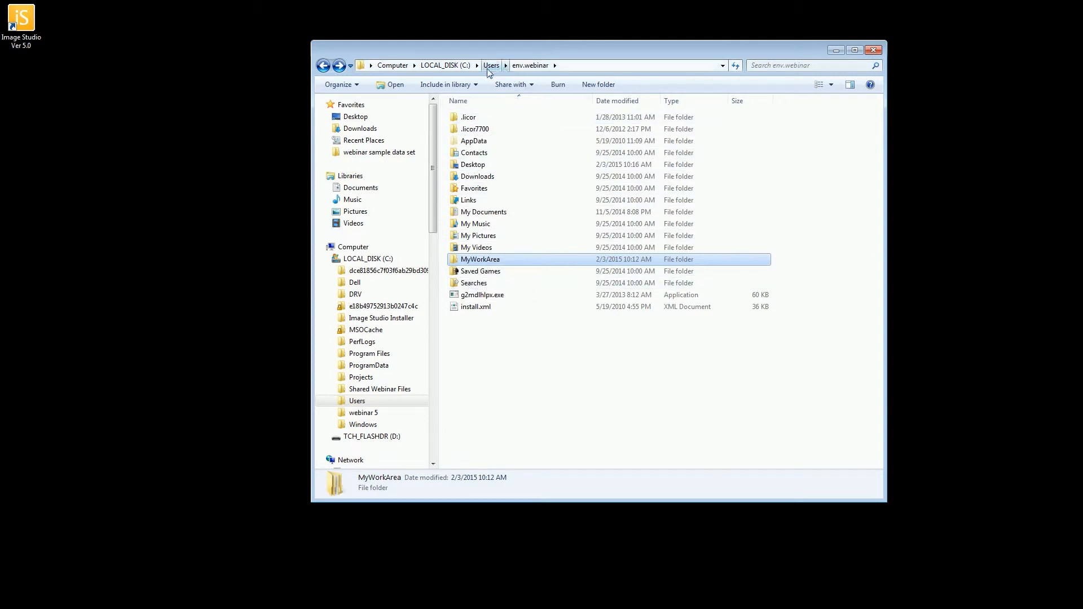
pyautogui.moveTo(494, 135)
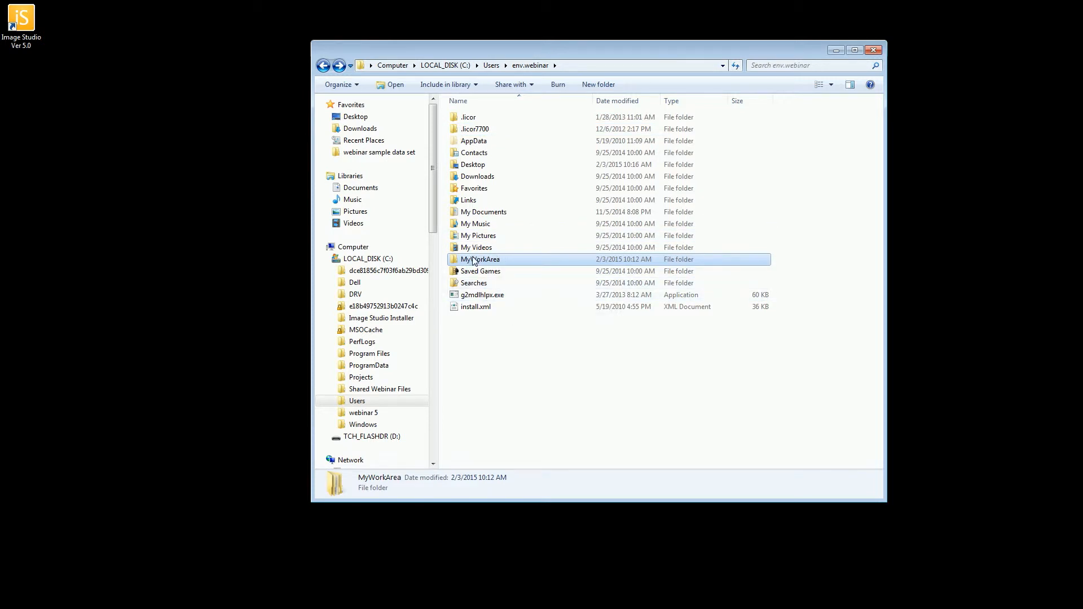
# Step: Inside MyWorkArea, select the Images, Logs and Settings folders and cut them
pyautogui.doubleClick(481, 259)
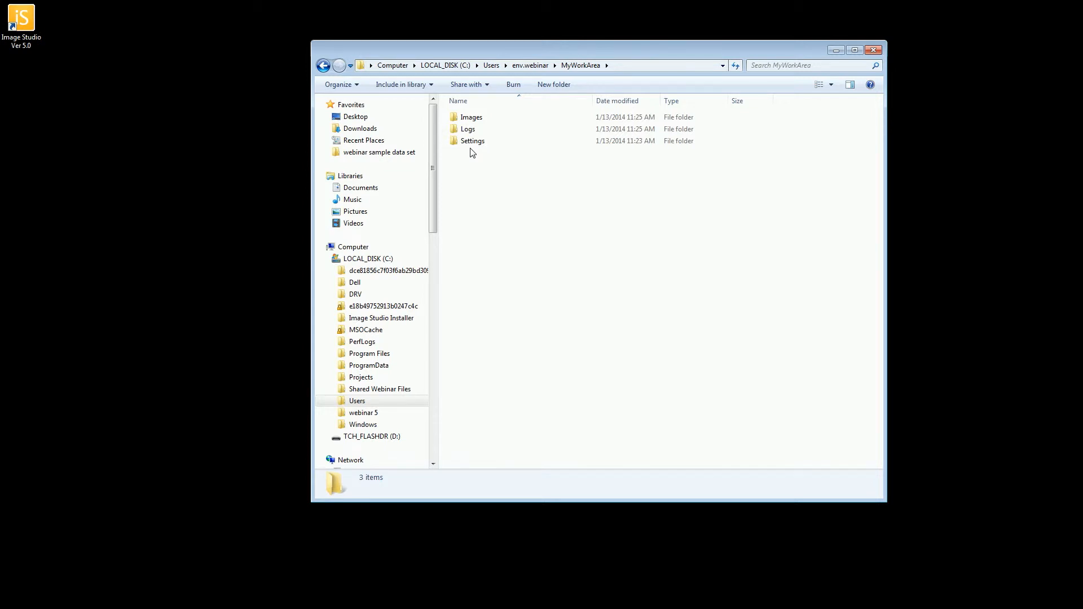
pyautogui.press('ctrl+a')
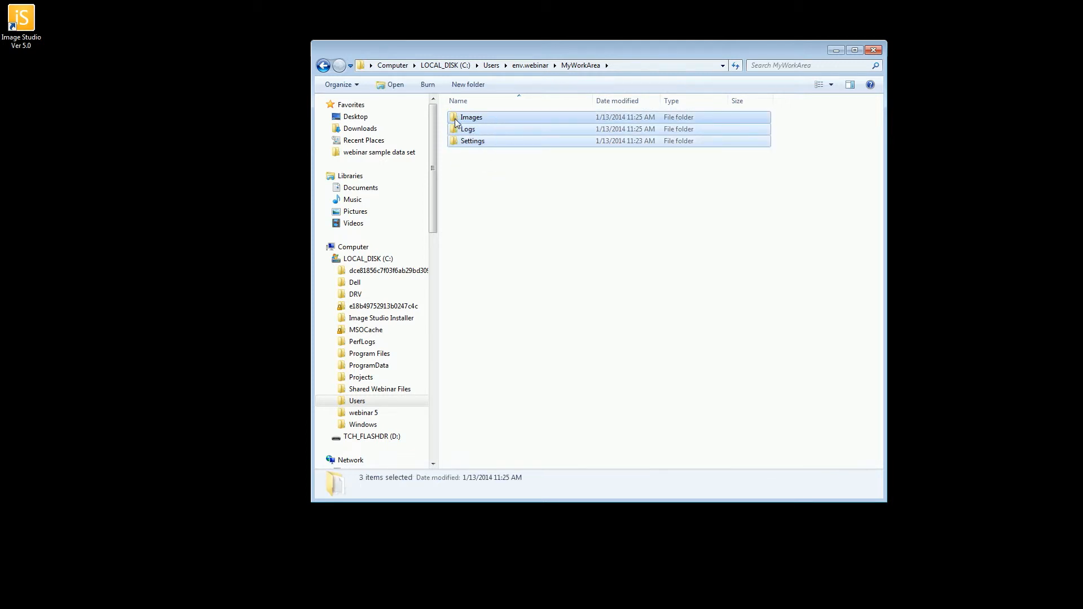
pyautogui.rightClick(468, 128)
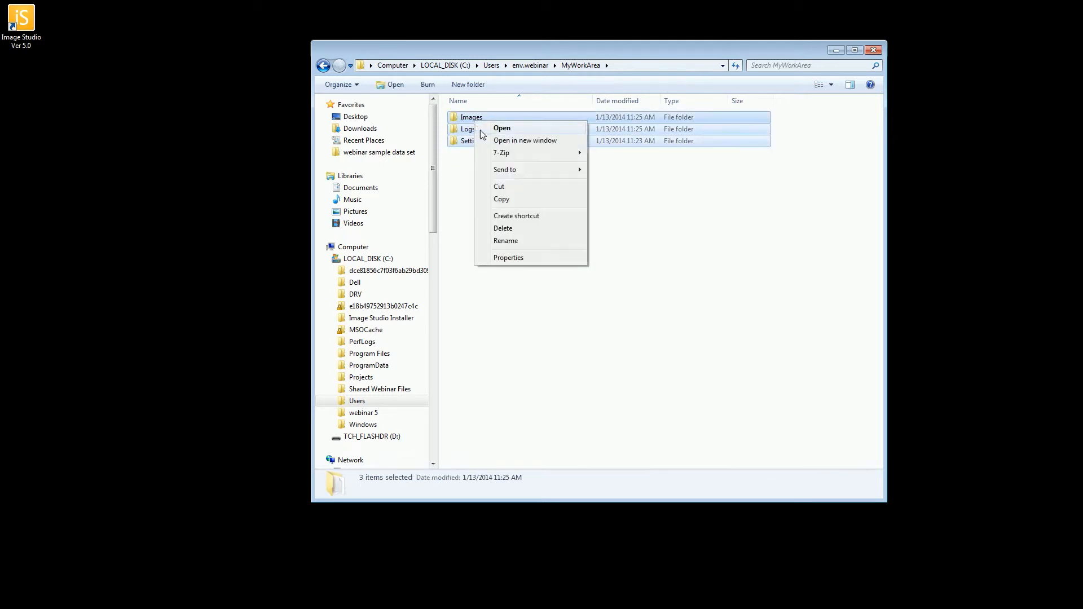
pyautogui.moveTo(499, 186)
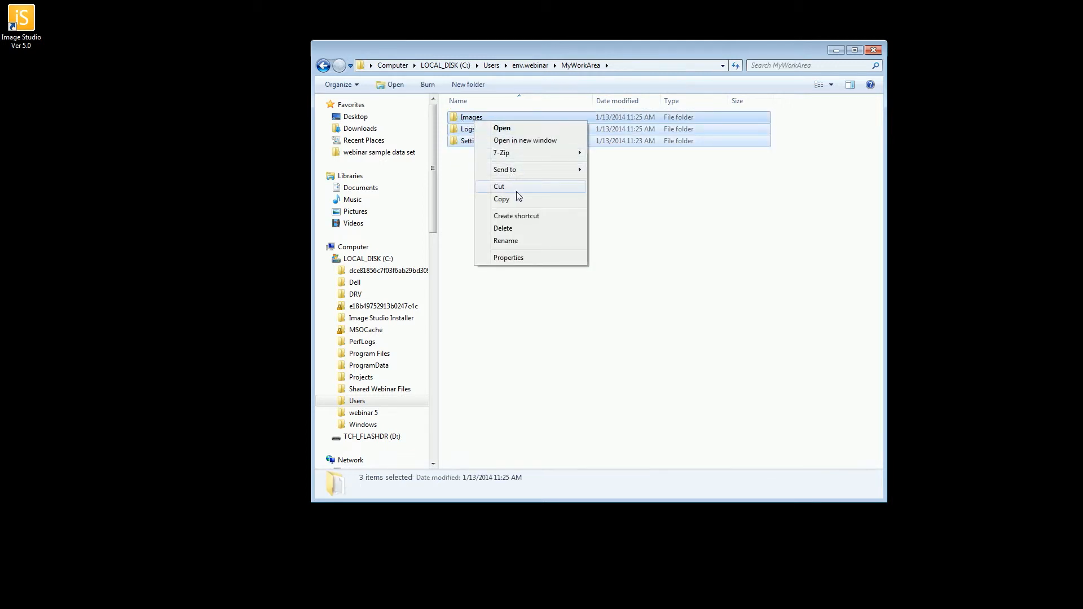
pyautogui.click(499, 186)
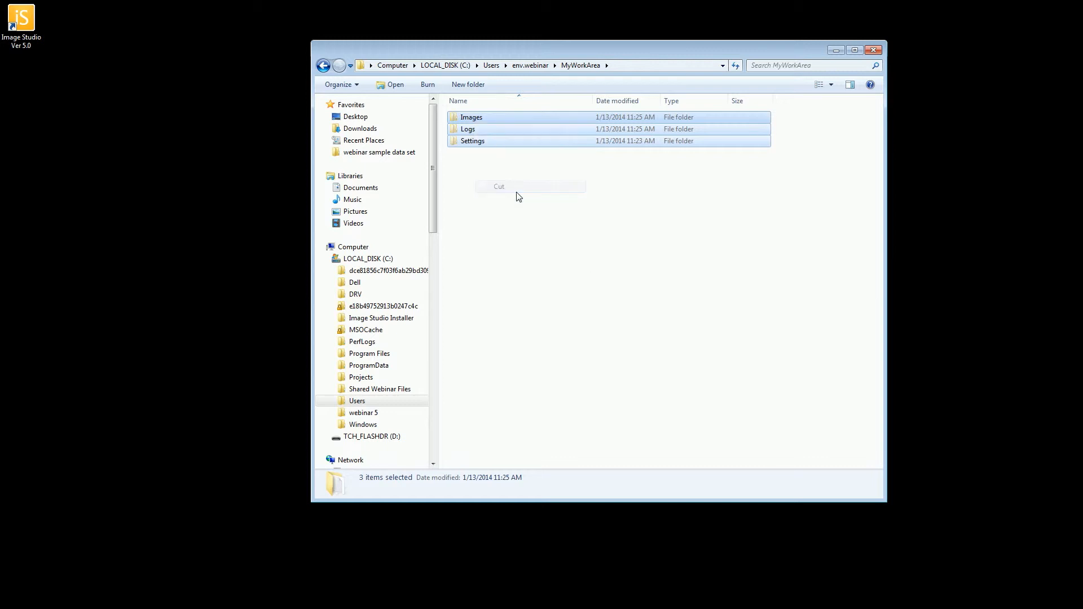
pyautogui.moveTo(360, 187)
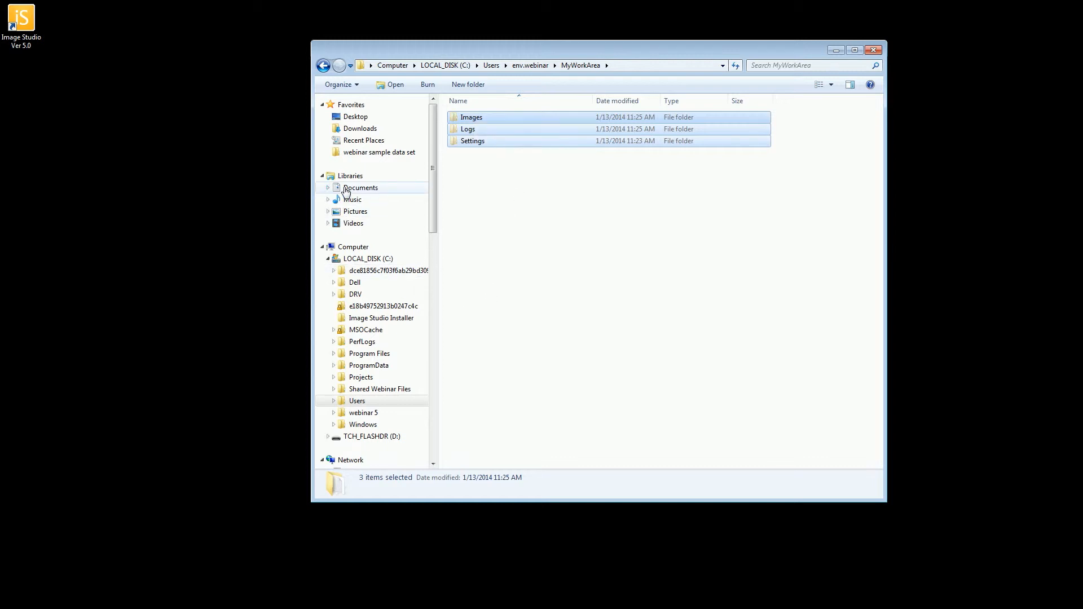
# Step: Create a new folder named MyWorkArea inside IS Work Areas on the Desktop
pyautogui.click(355, 116)
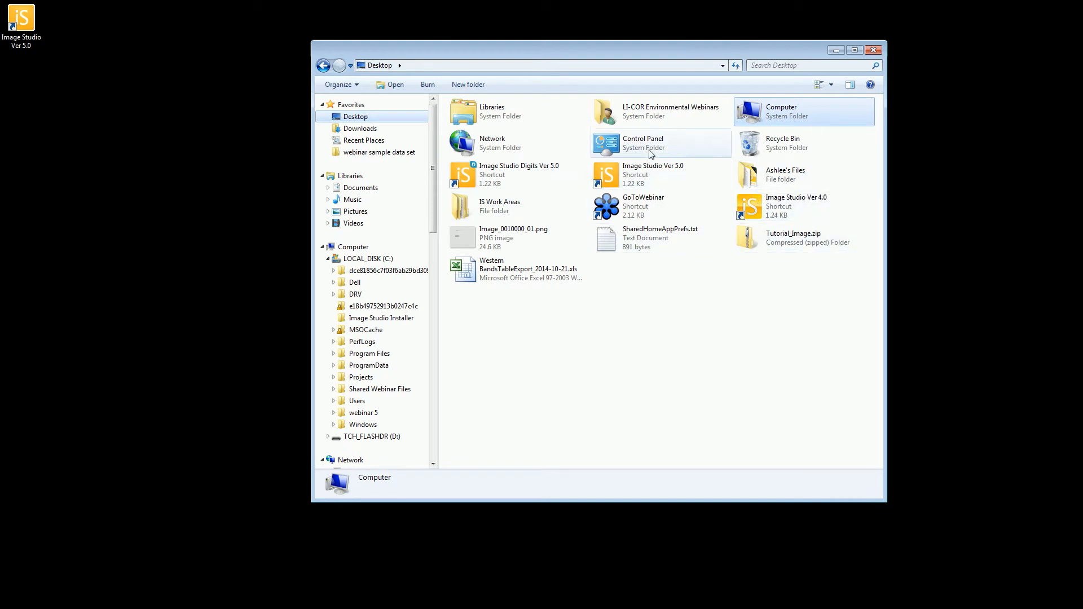
pyautogui.doubleClick(498, 206)
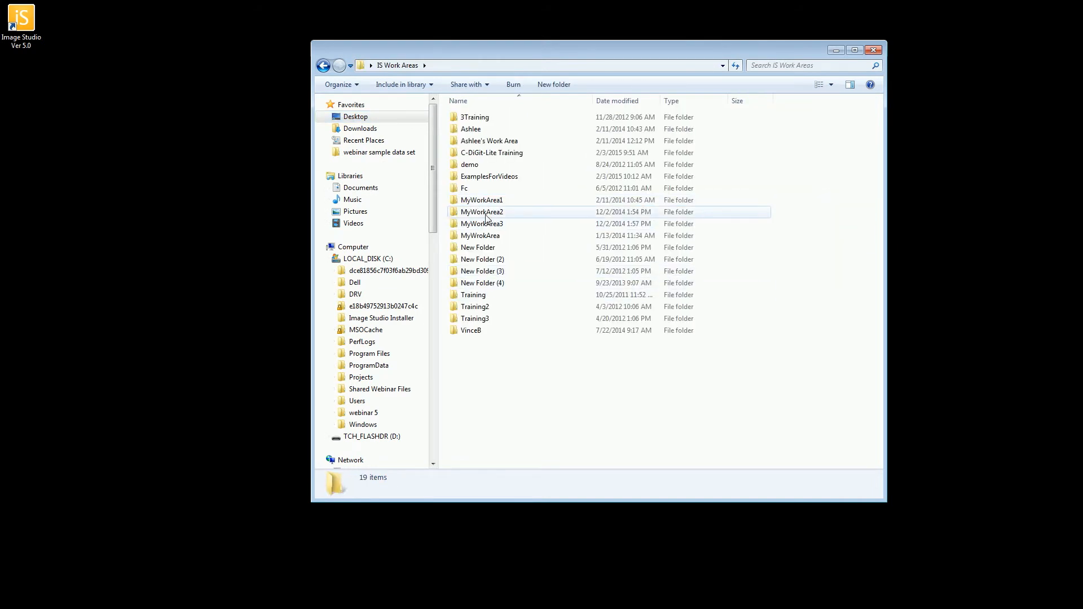
pyautogui.moveTo(481, 236)
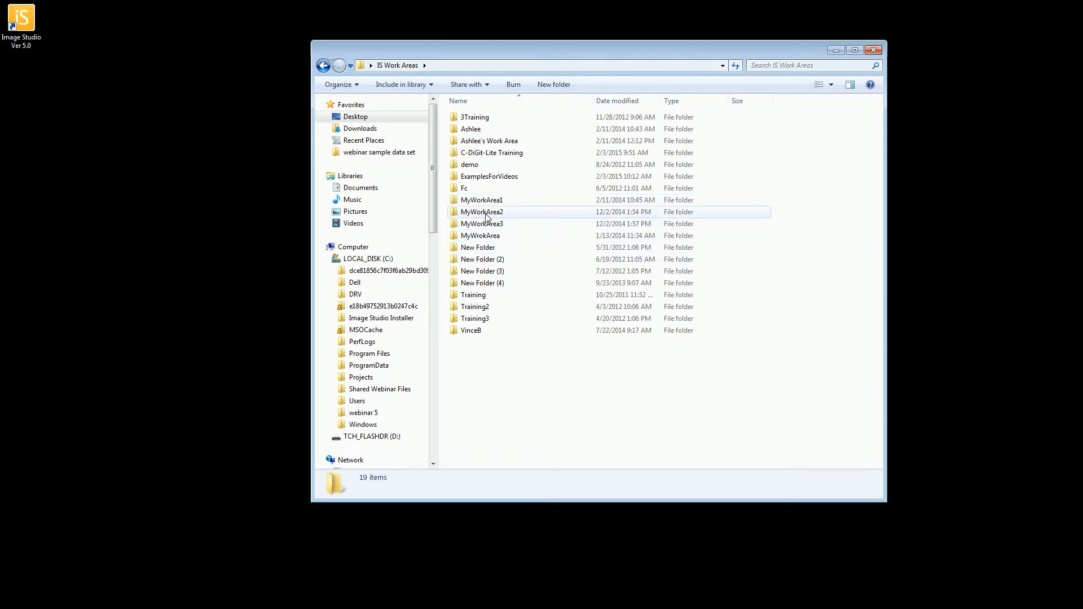
pyautogui.rightClick(514, 362)
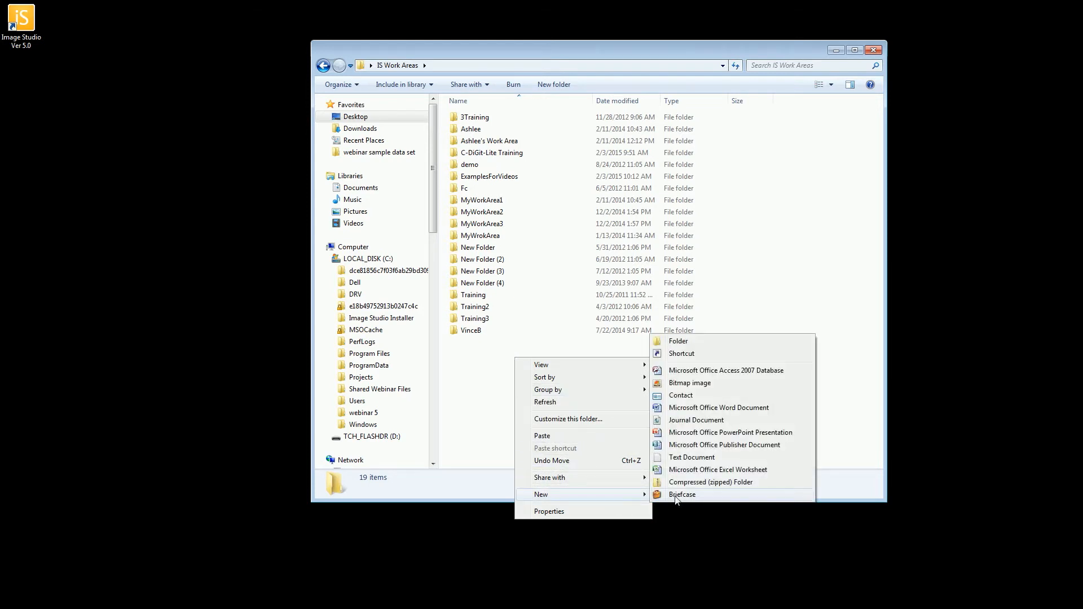
pyautogui.click(677, 340)
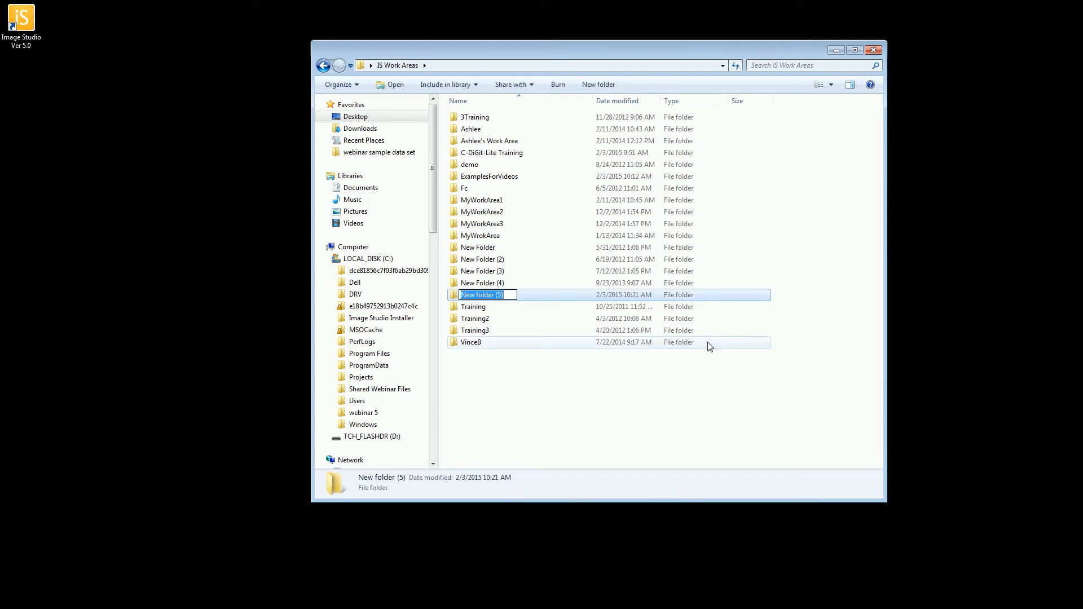
pyautogui.write('MyWork')
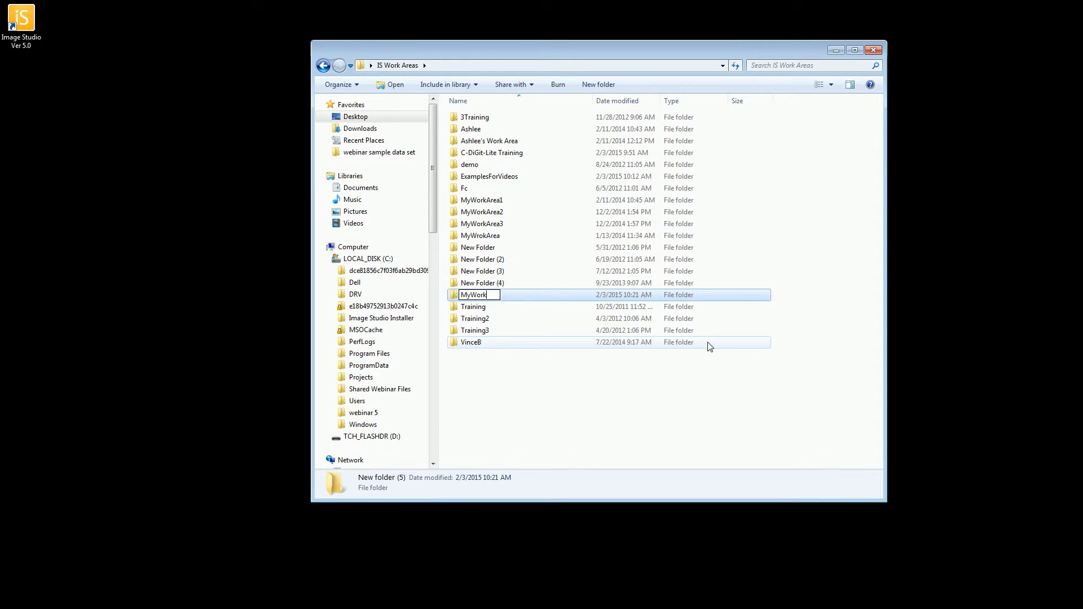
pyautogui.press('Return')
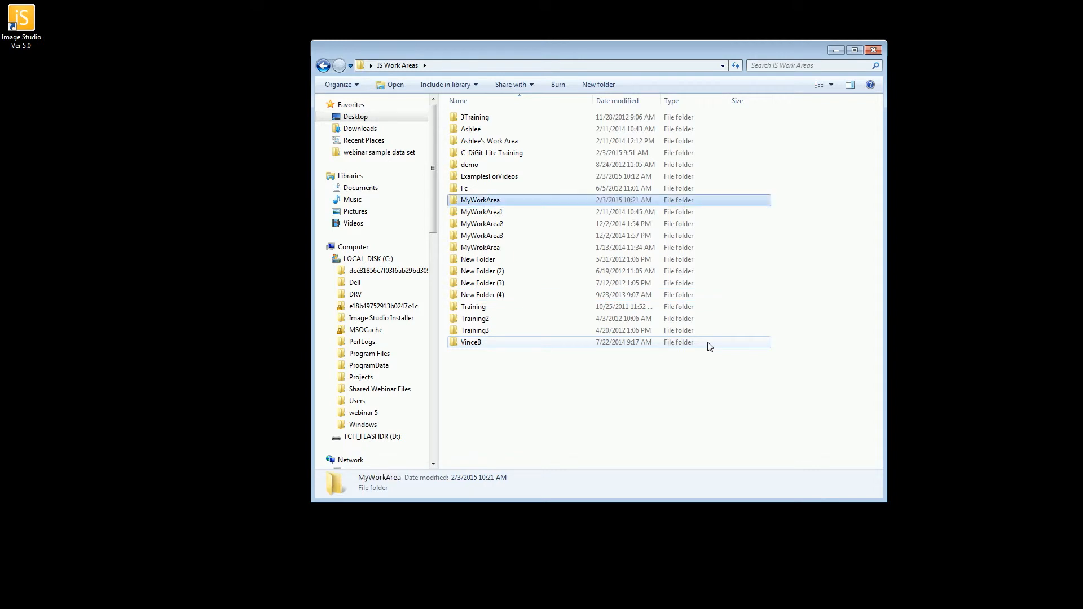
# Step: Paste the cut Images, Logs and Settings folders into the new MyWorkArea folder
pyautogui.rightClick(498, 208)
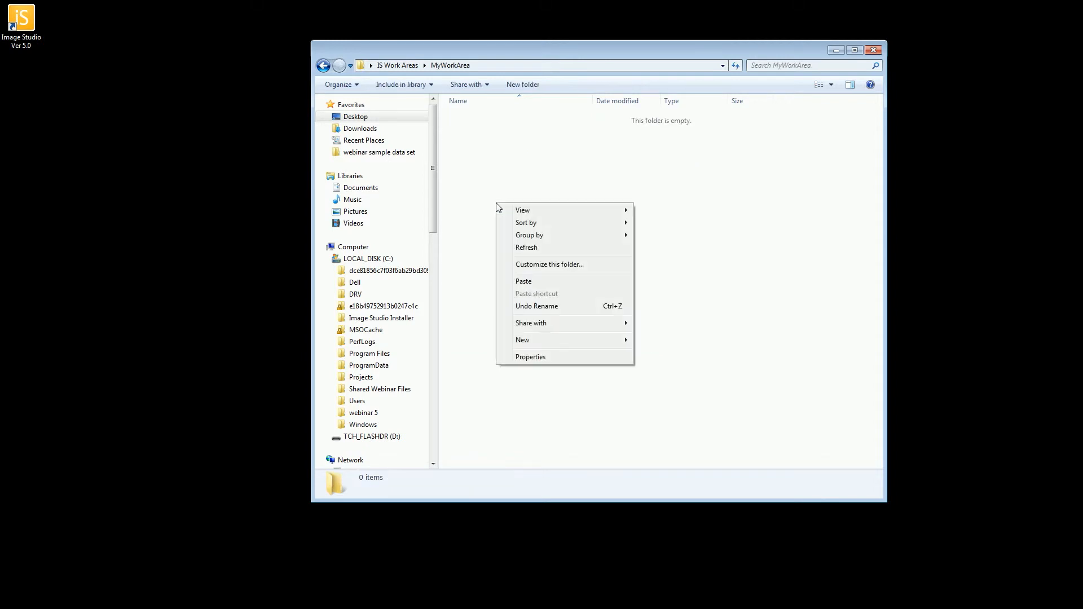
pyautogui.click(522, 281)
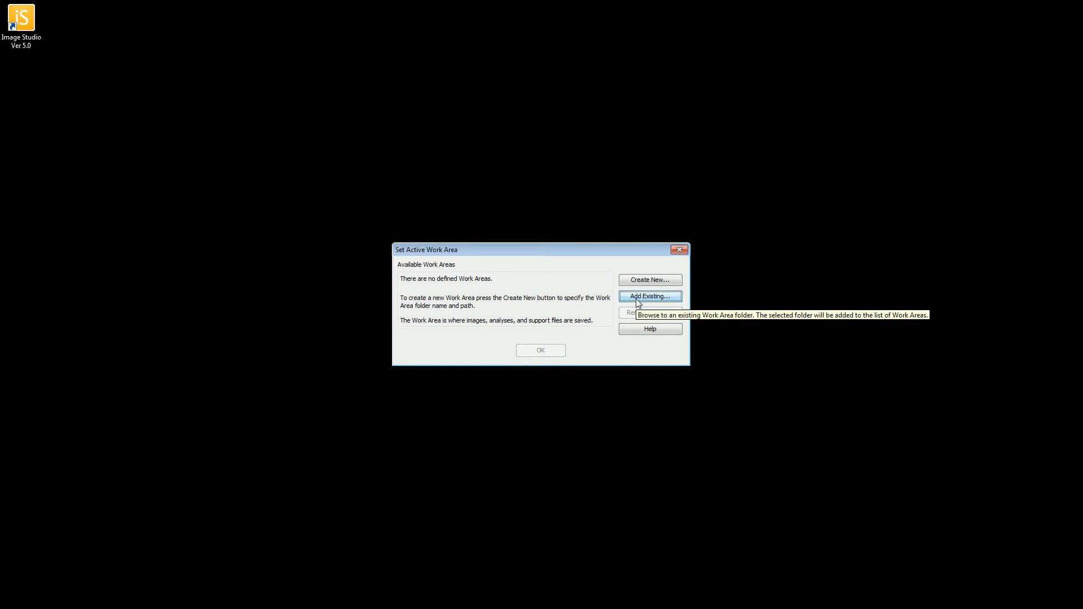
# Step: Add ExamplesForVideos as an existing work area and make it the active one
pyautogui.click(648, 295)
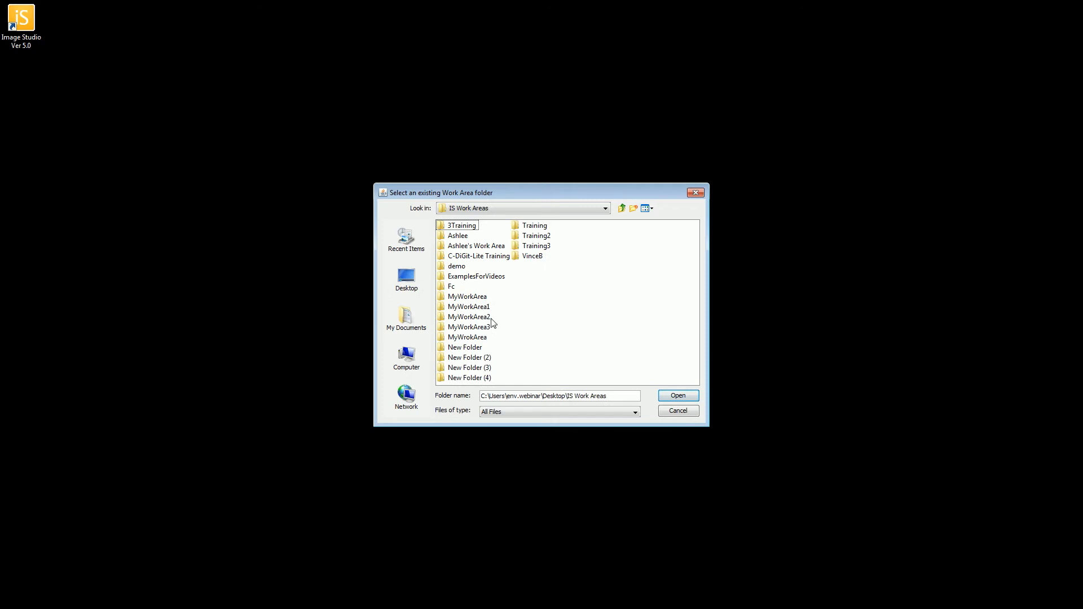
pyautogui.moveTo(472, 306)
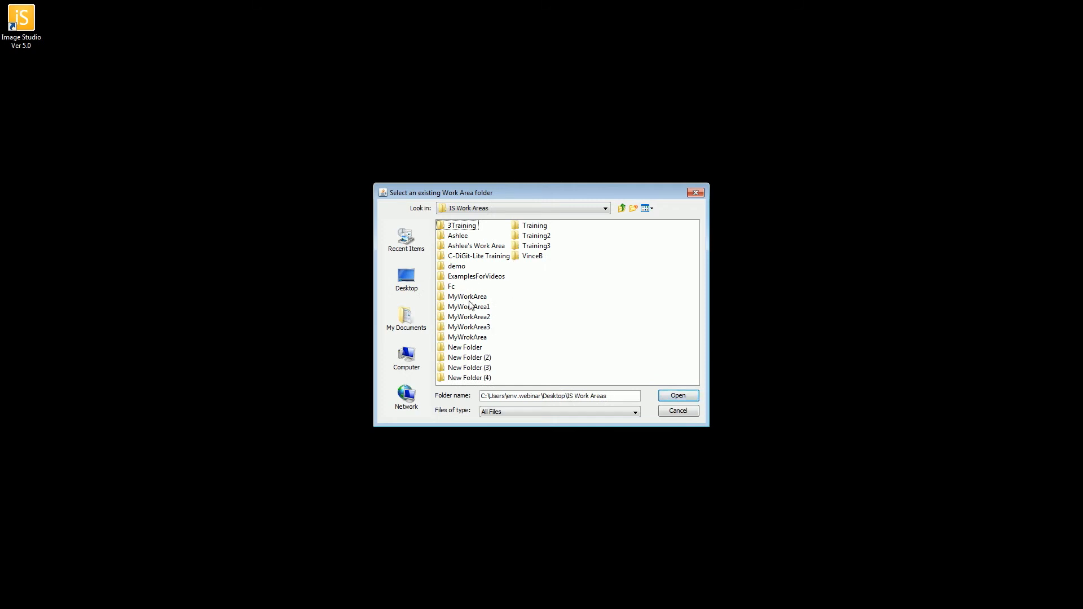
pyautogui.click(467, 297)
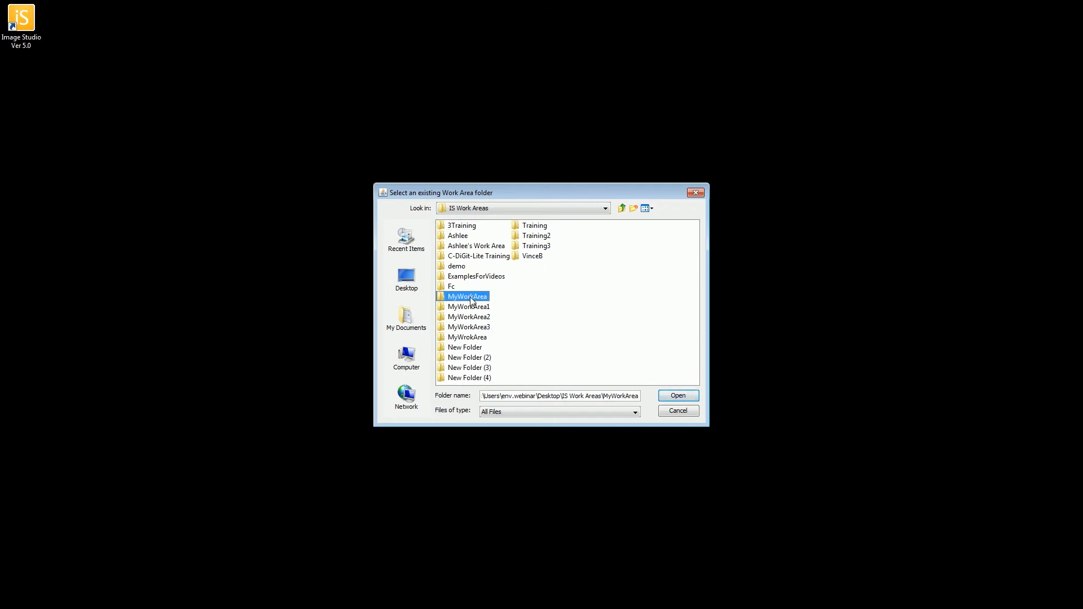
pyautogui.click(476, 275)
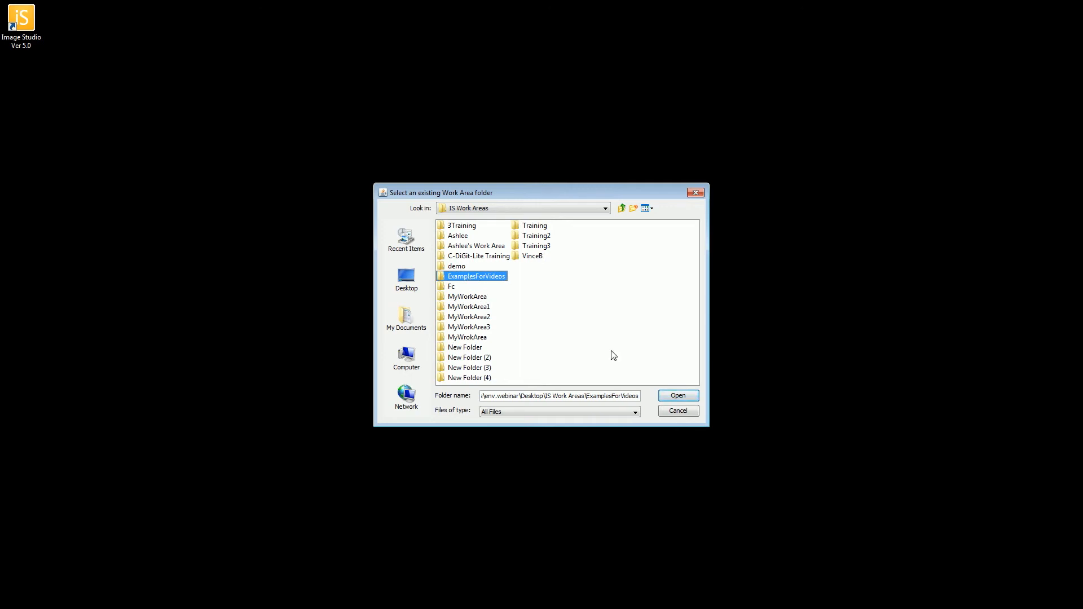
pyautogui.click(676, 395)
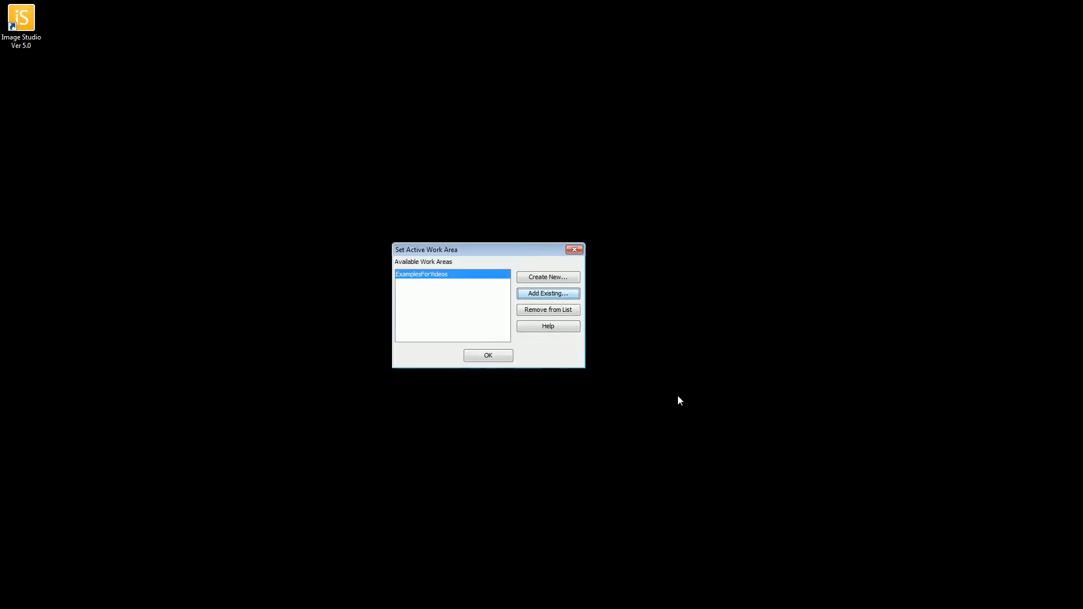
pyautogui.click(487, 355)
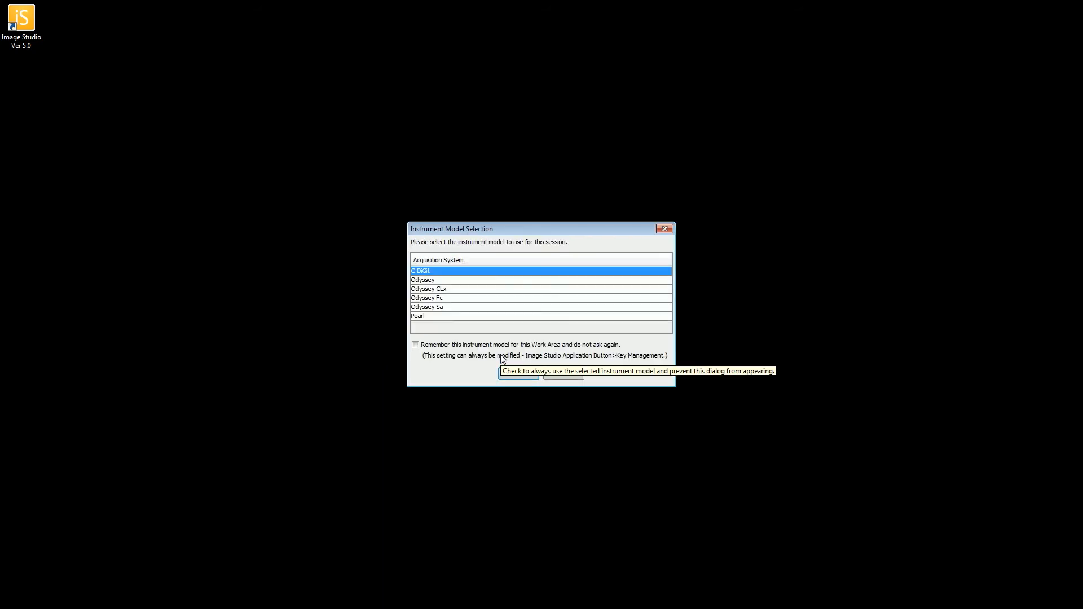
pyautogui.moveTo(462, 280)
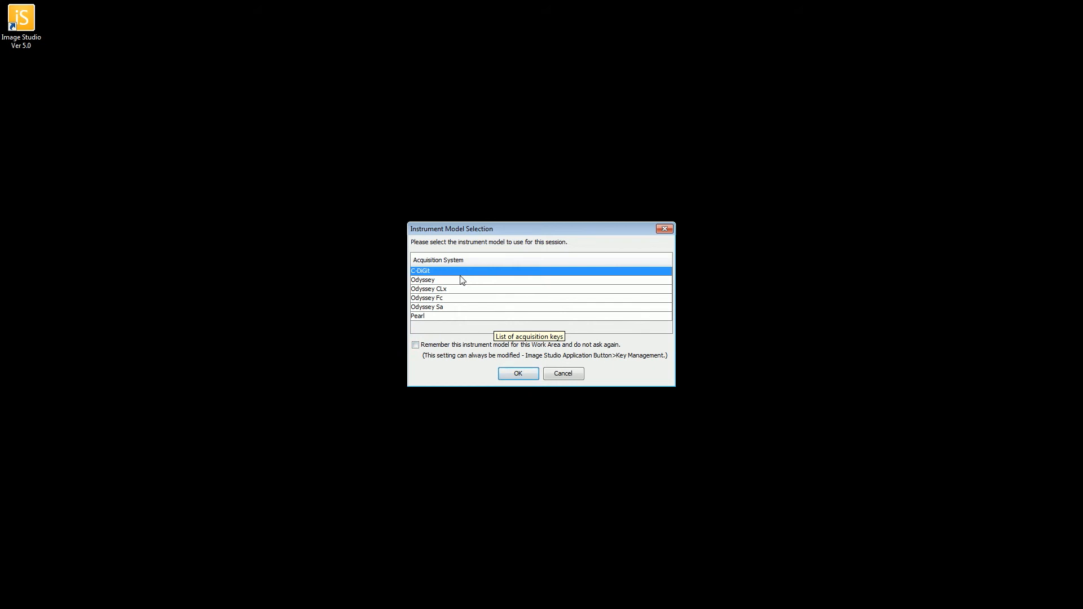
pyautogui.moveTo(441, 312)
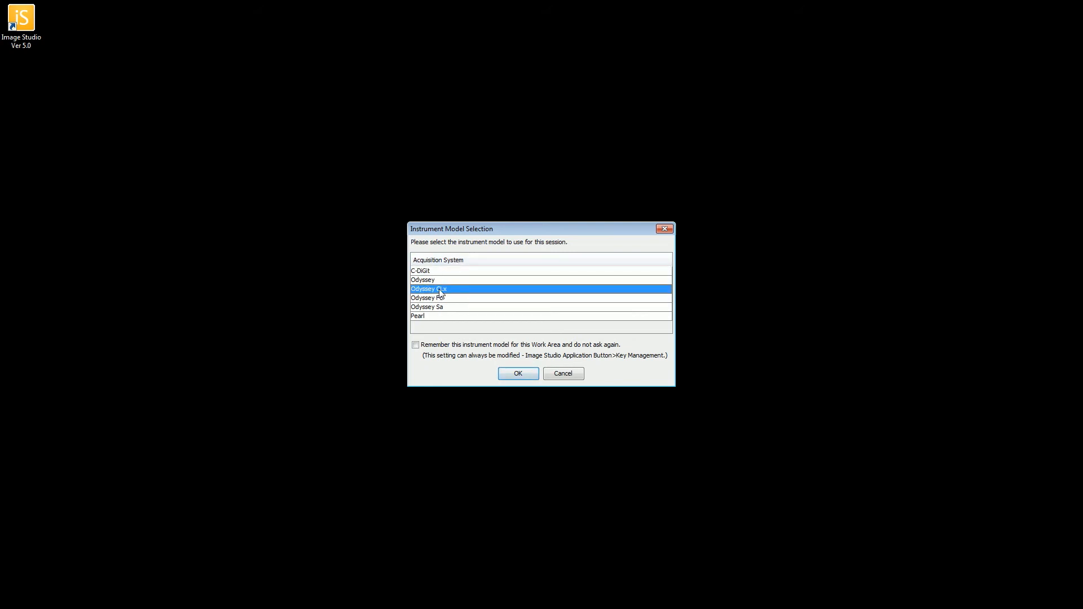
pyautogui.moveTo(437, 281)
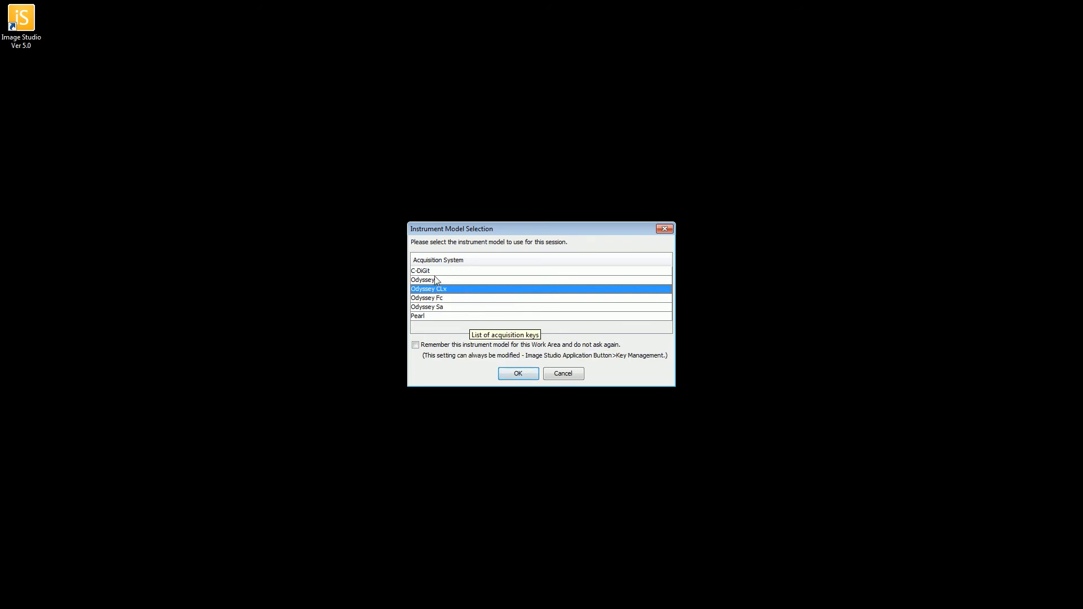
# Step: Confirm Odyssey CLx as the instrument model, remembered for this work area
pyautogui.click(415, 345)
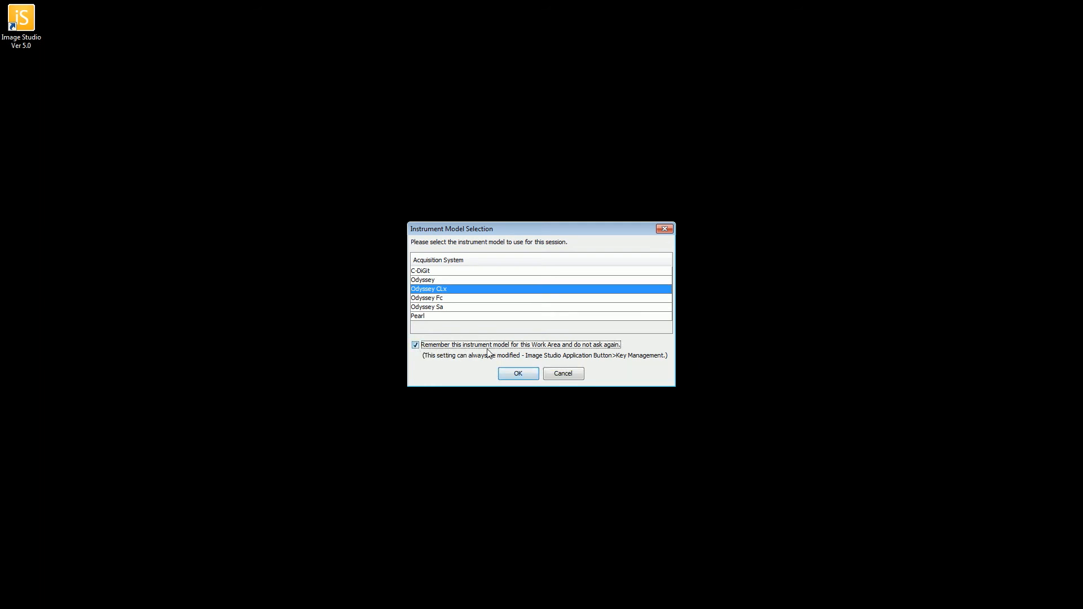
pyautogui.moveTo(622, 348)
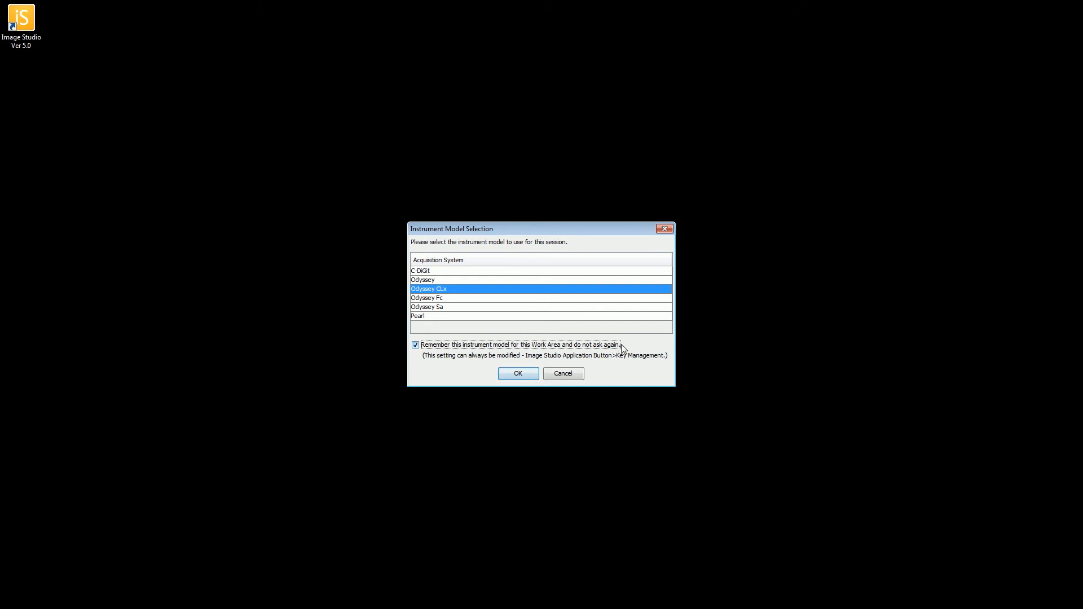
pyautogui.moveTo(440, 288)
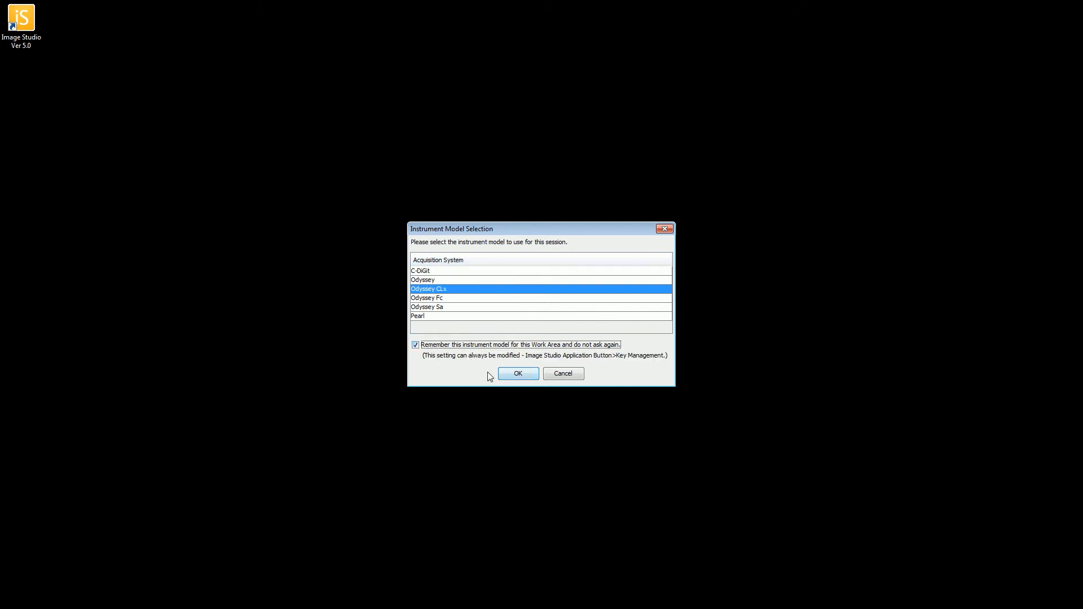
pyautogui.click(518, 373)
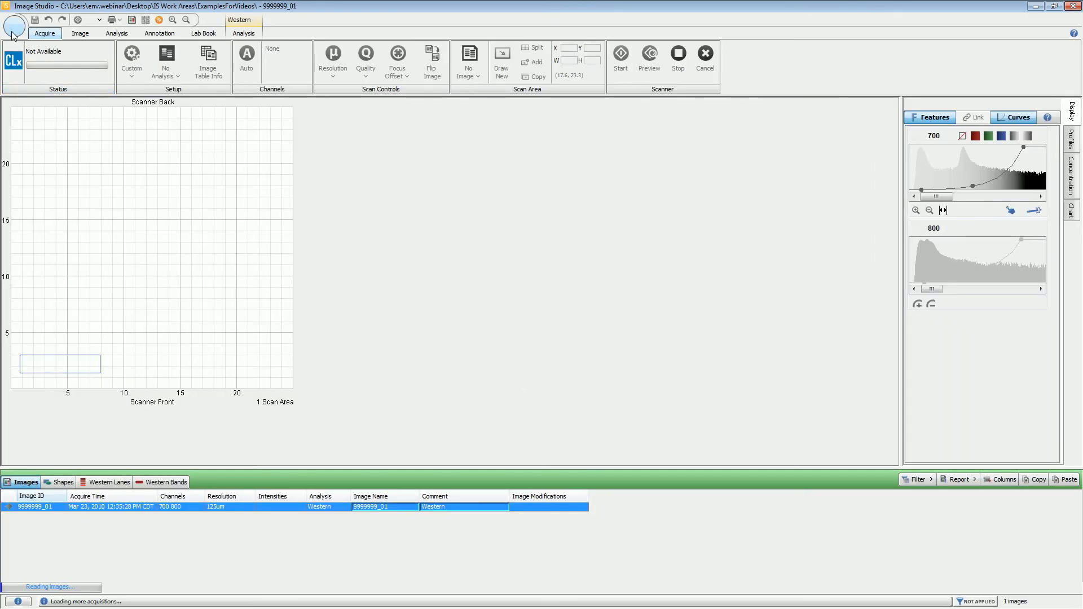
pyautogui.moveTo(13, 26)
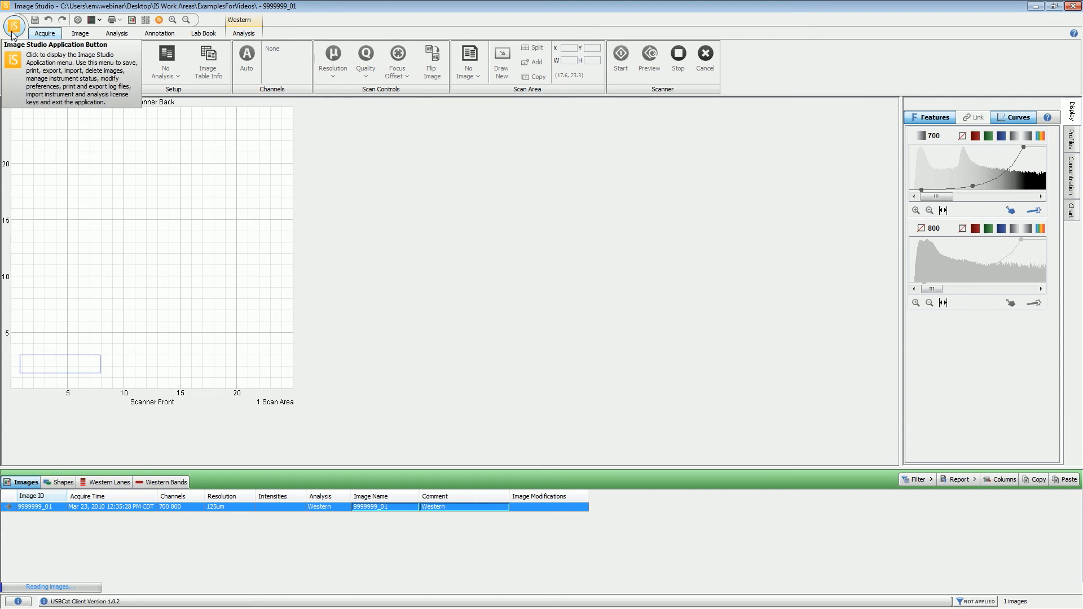
# Step: Go to Key Management in the application menu and bring up the key configuration settings
pyautogui.click(13, 26)
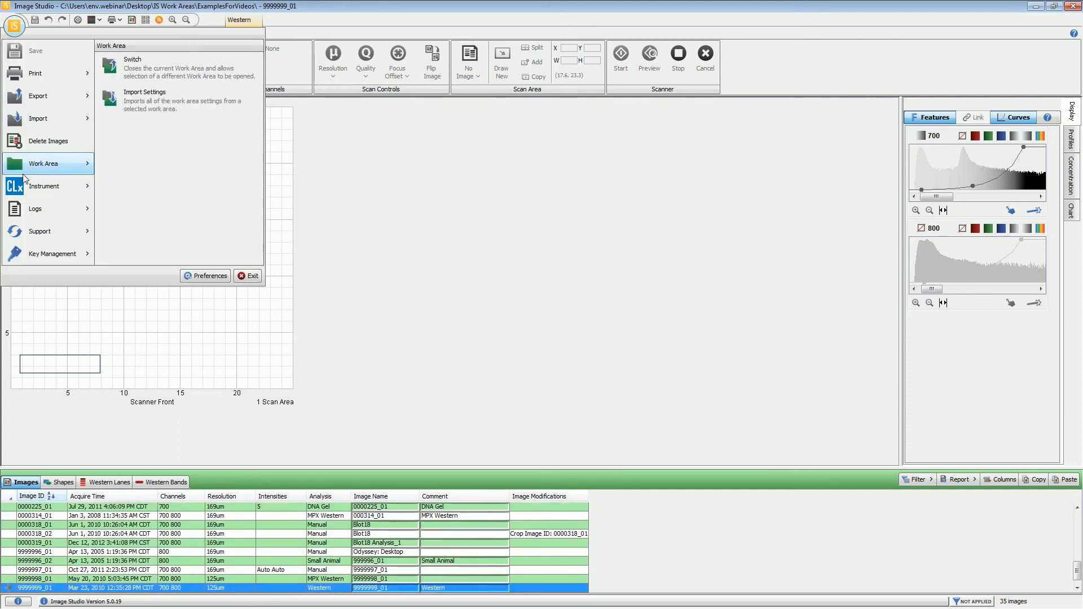
pyautogui.click(51, 254)
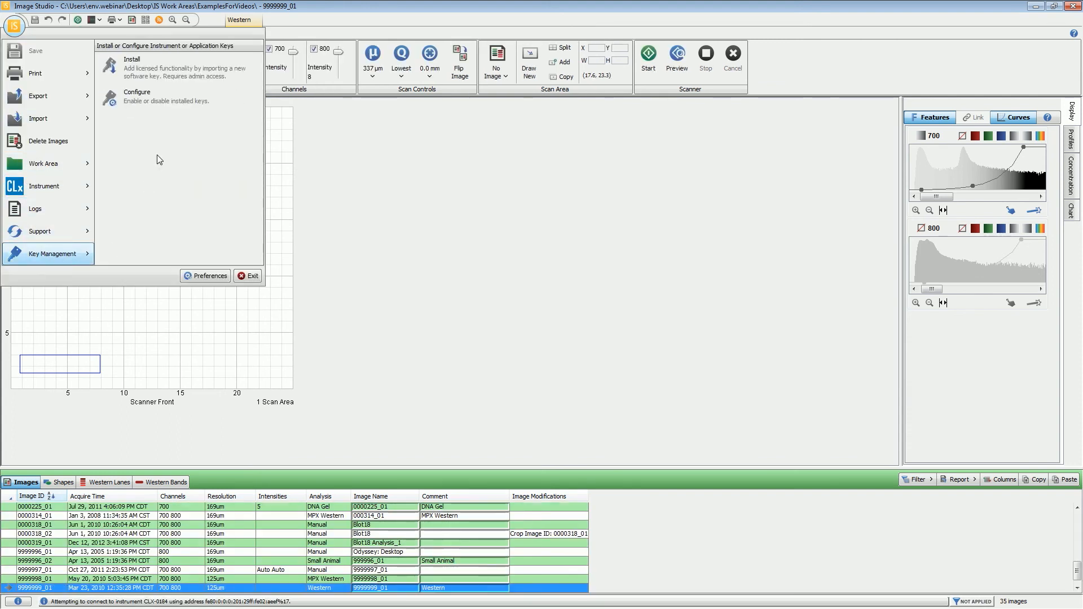
pyautogui.click(137, 96)
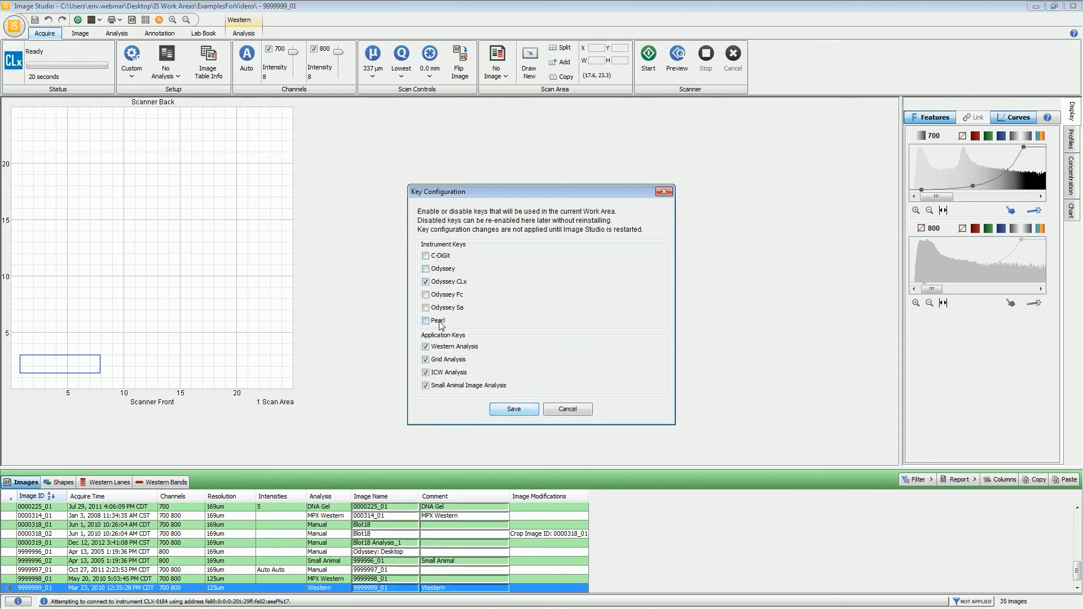
pyautogui.moveTo(447, 264)
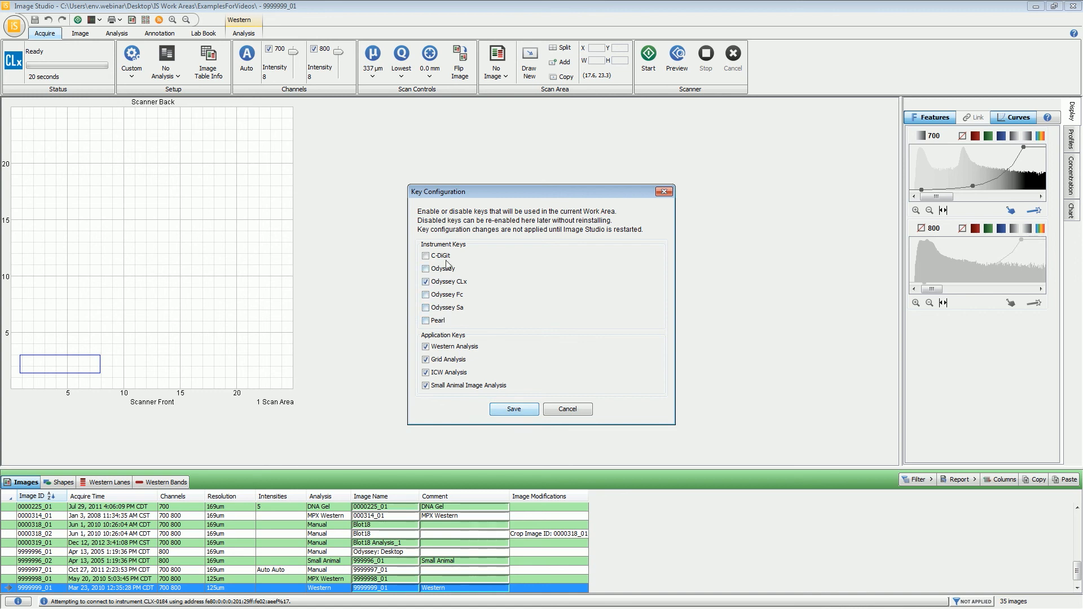